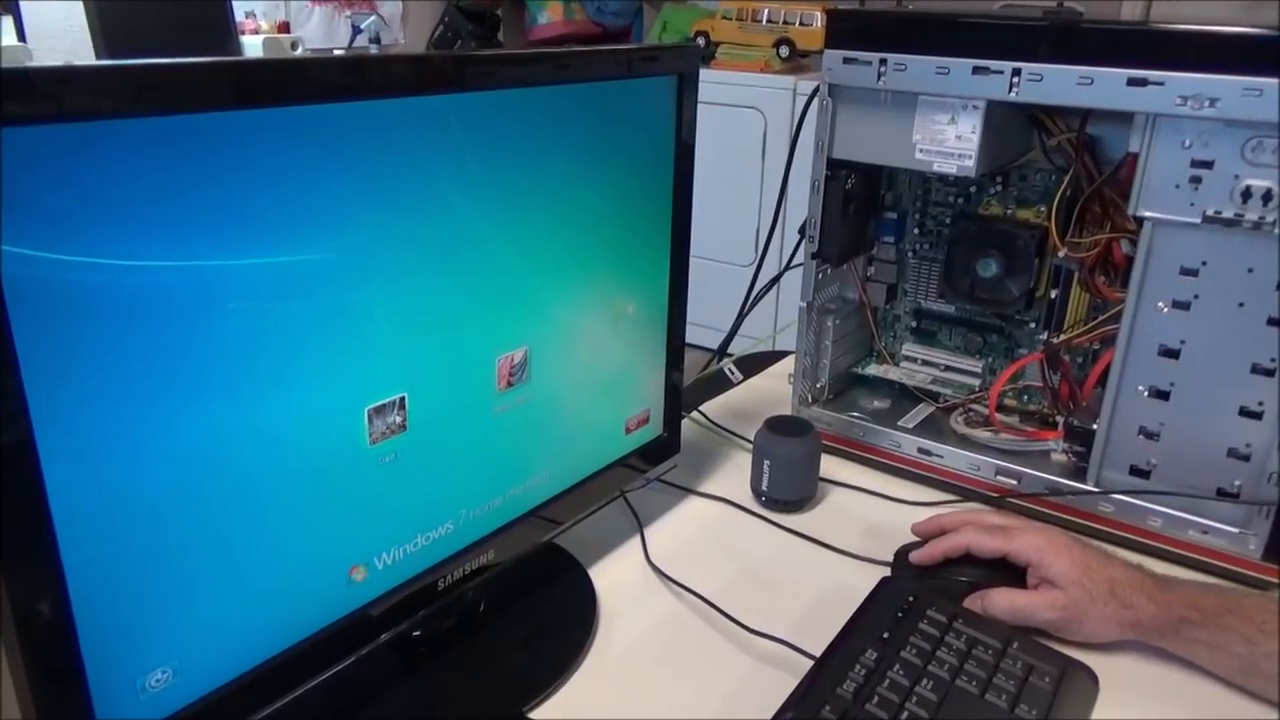
# Sign in to the user account on the Safe Mode login screen
pyautogui.click(397, 410)
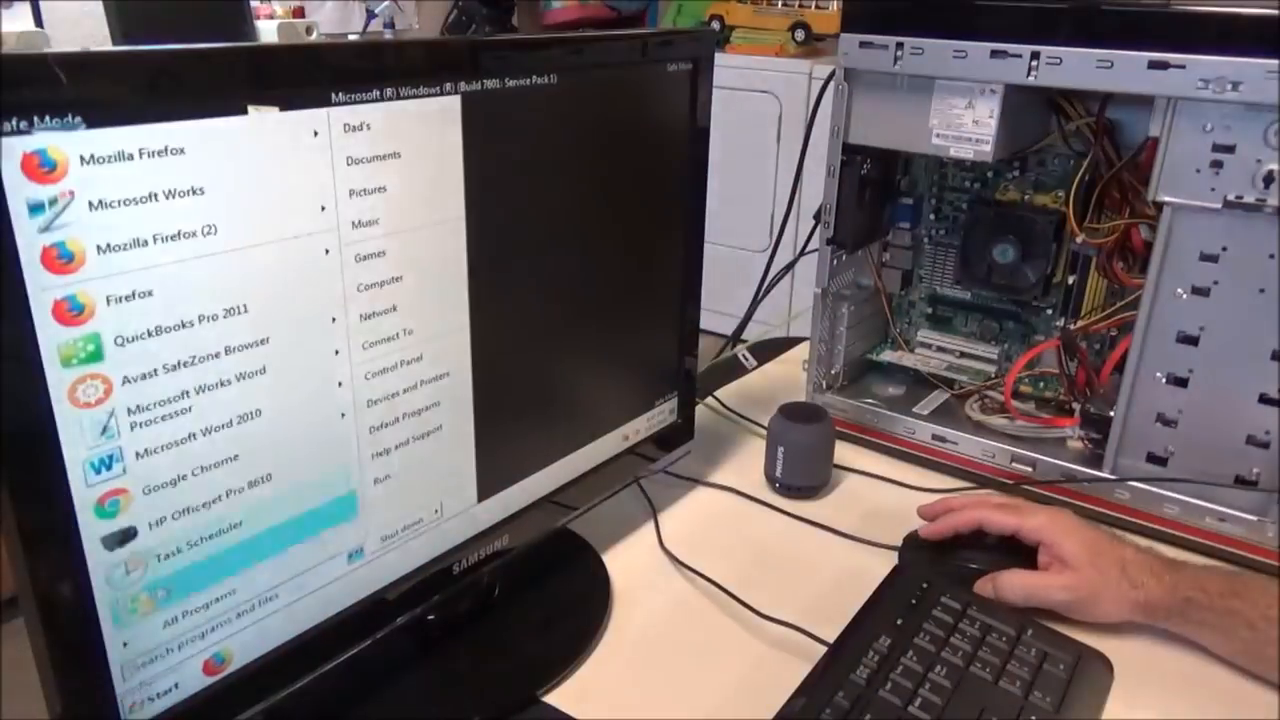
pyautogui.moveTo(200, 355)
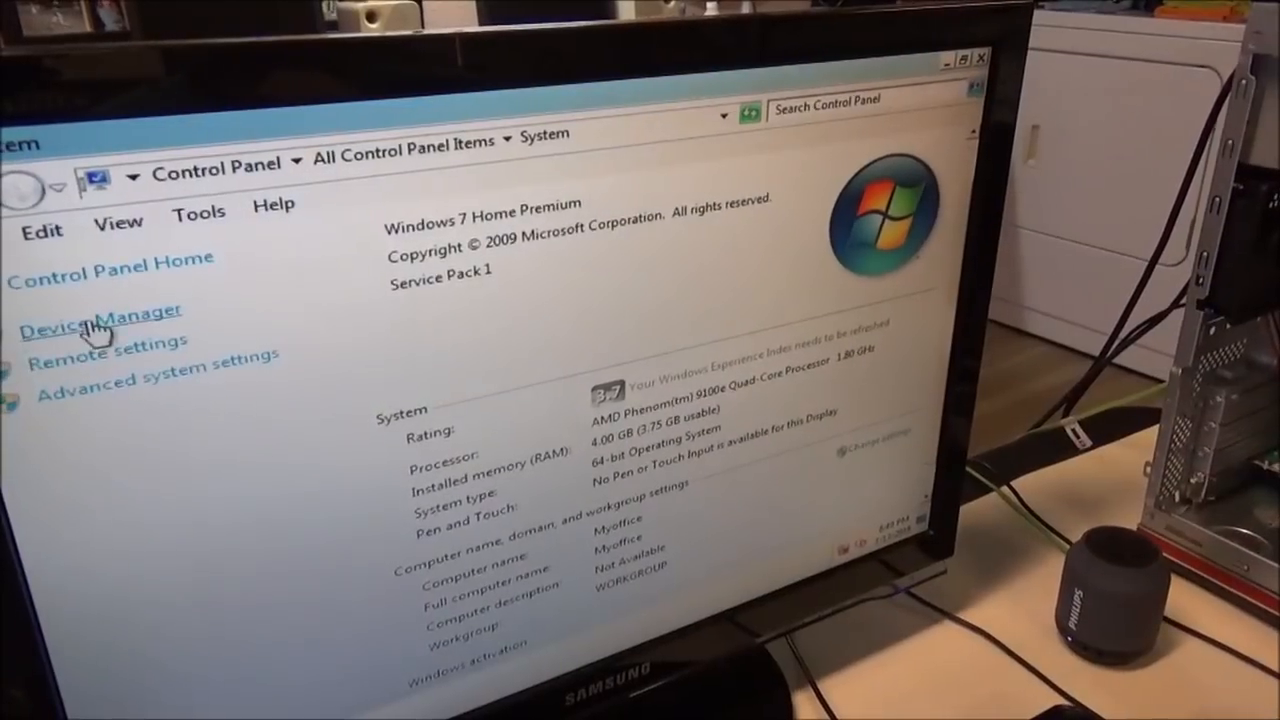
pyautogui.click(101, 310)
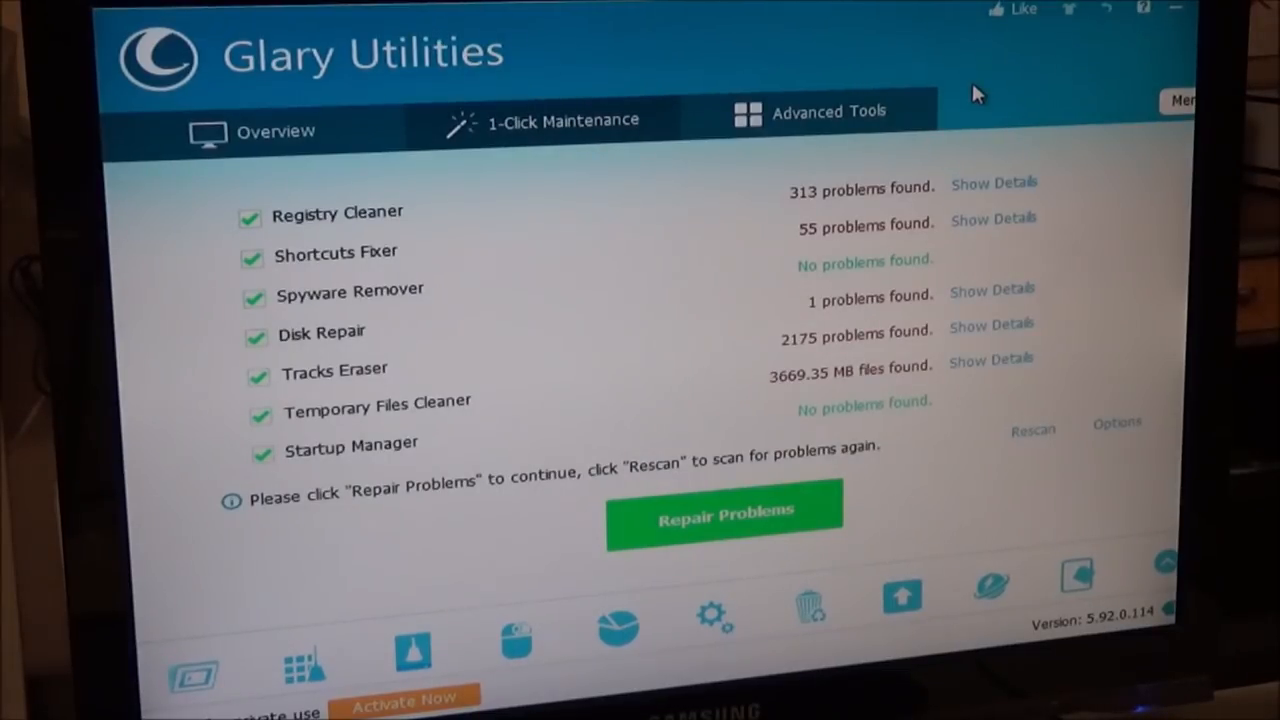
pyautogui.moveTo(315, 75)
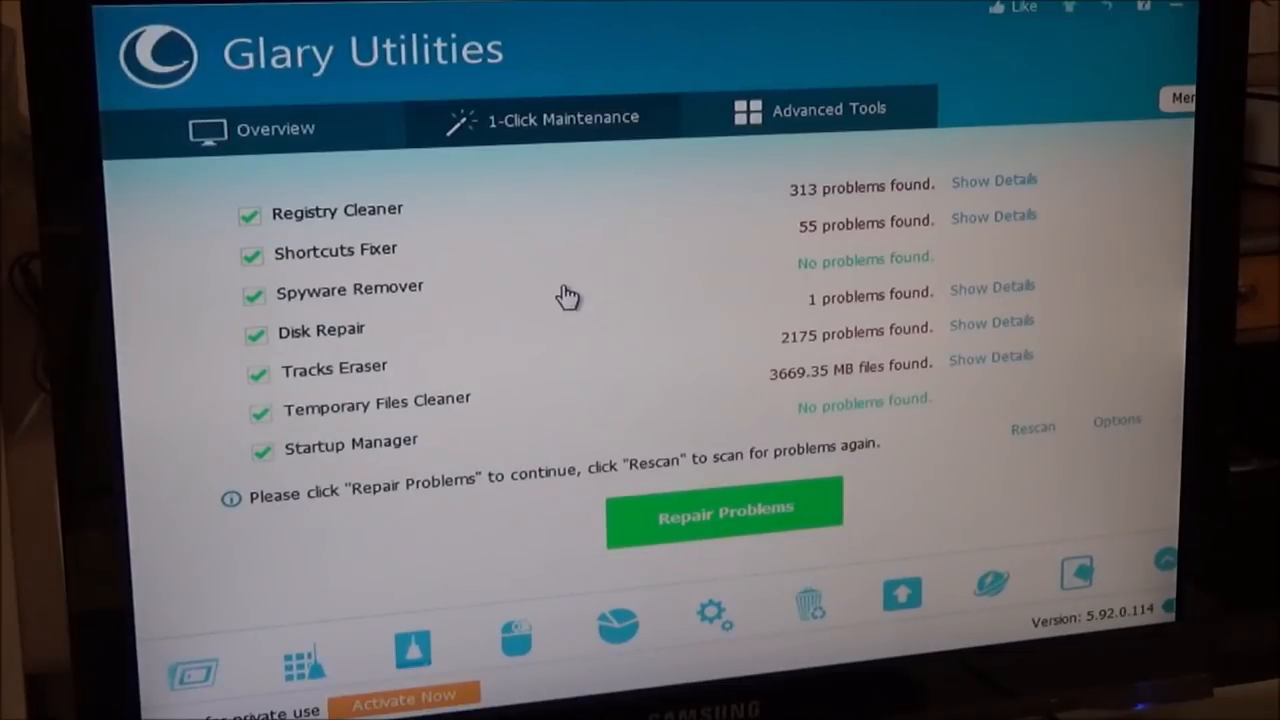
pyautogui.moveTo(715, 408)
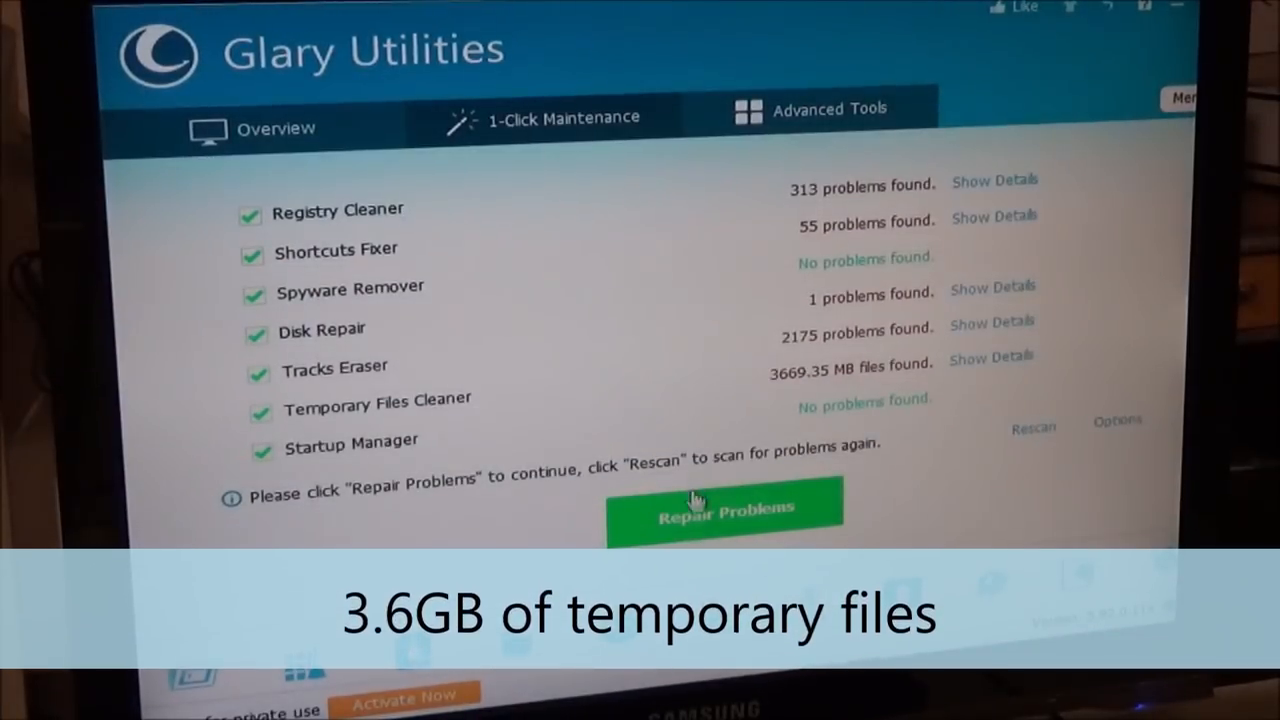
# Start repairing the 313 registry issues and other scan results with Repair Problems
pyautogui.click(725, 511)
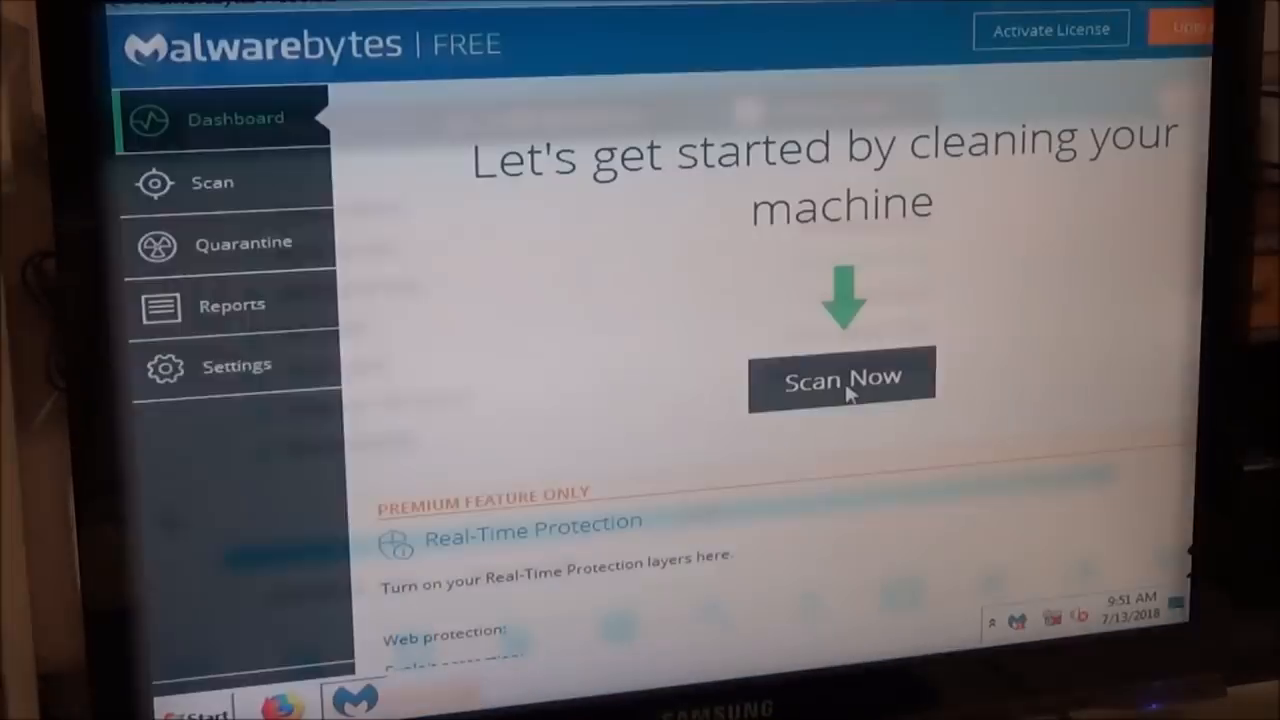
# Start a Malwarebytes threat scan from the Dashboard with Scan Now
pyautogui.click(841, 381)
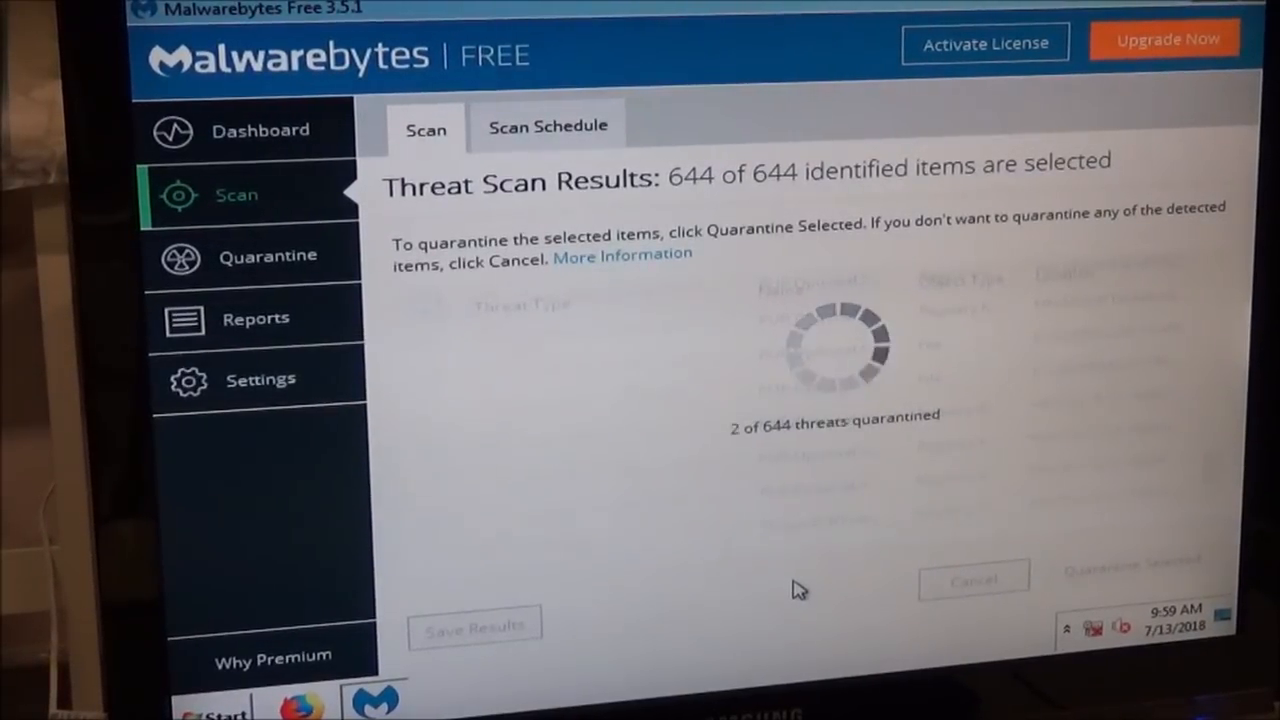
# Select all PUP.Optional items in Quarantine, delete them, and confirm with Yes
pyautogui.click(267, 255)
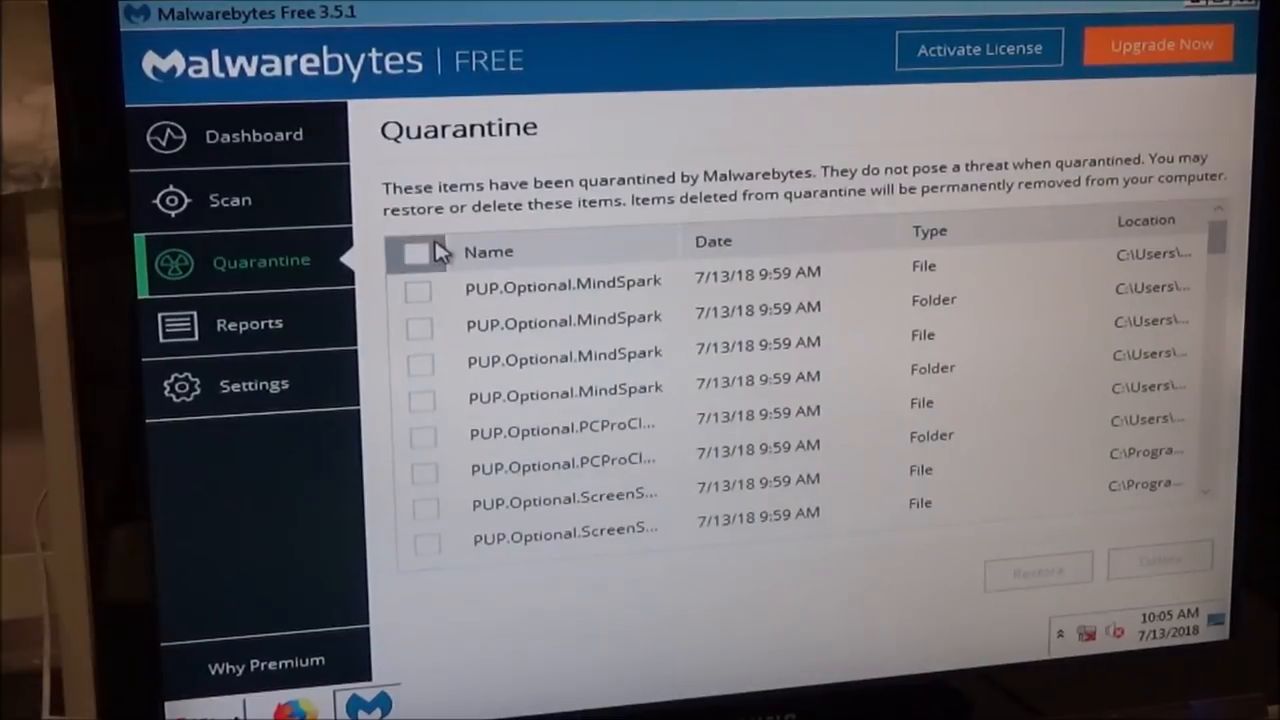
pyautogui.click(418, 252)
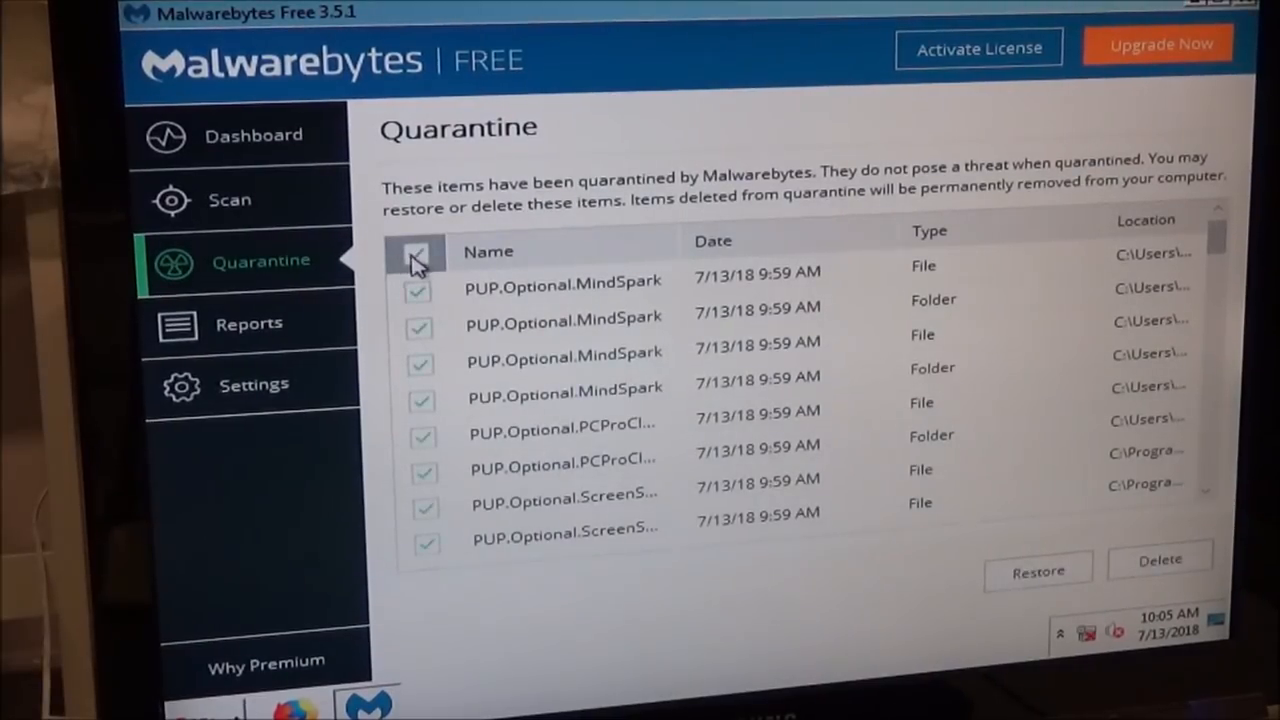
pyautogui.click(416, 252)
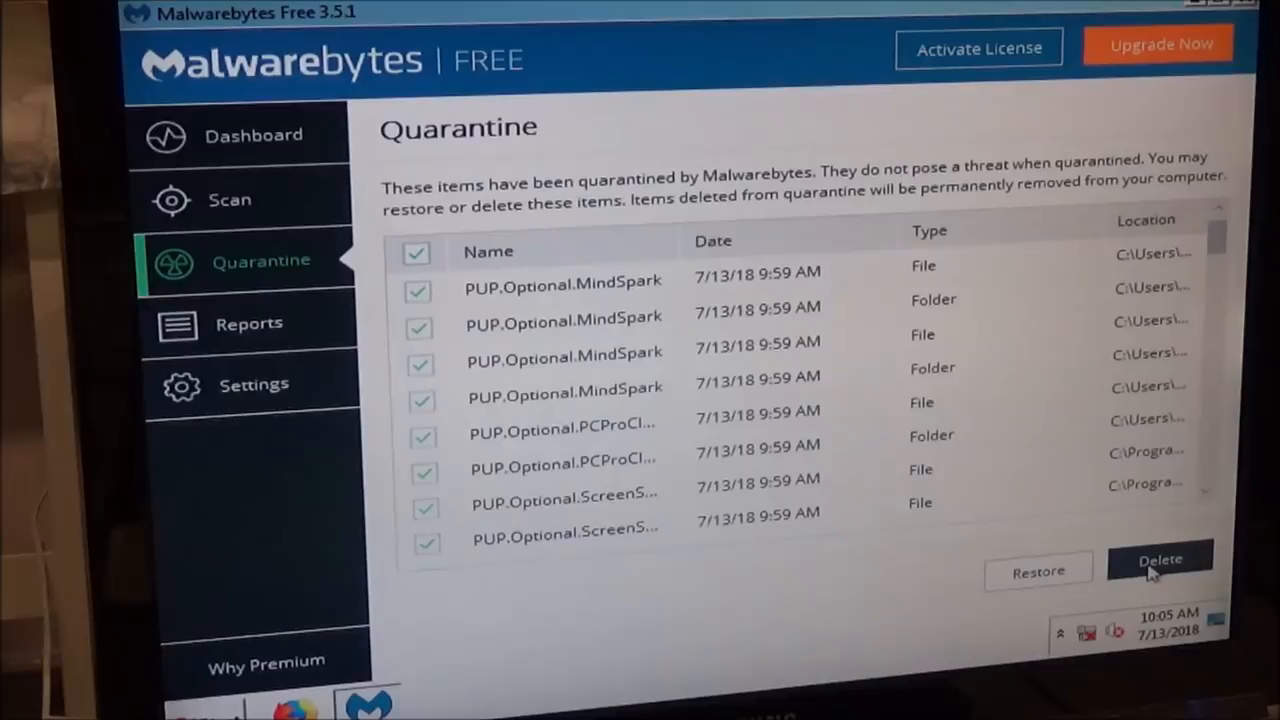
pyautogui.click(1159, 559)
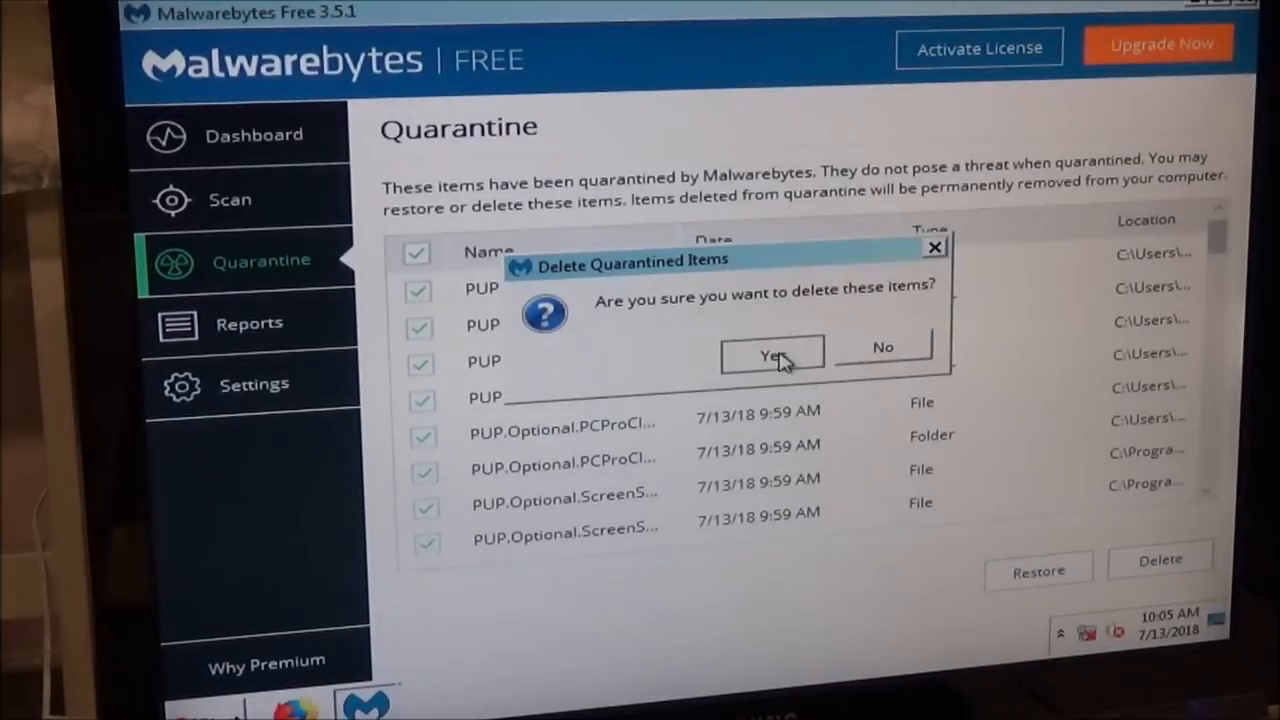
pyautogui.click(771, 355)
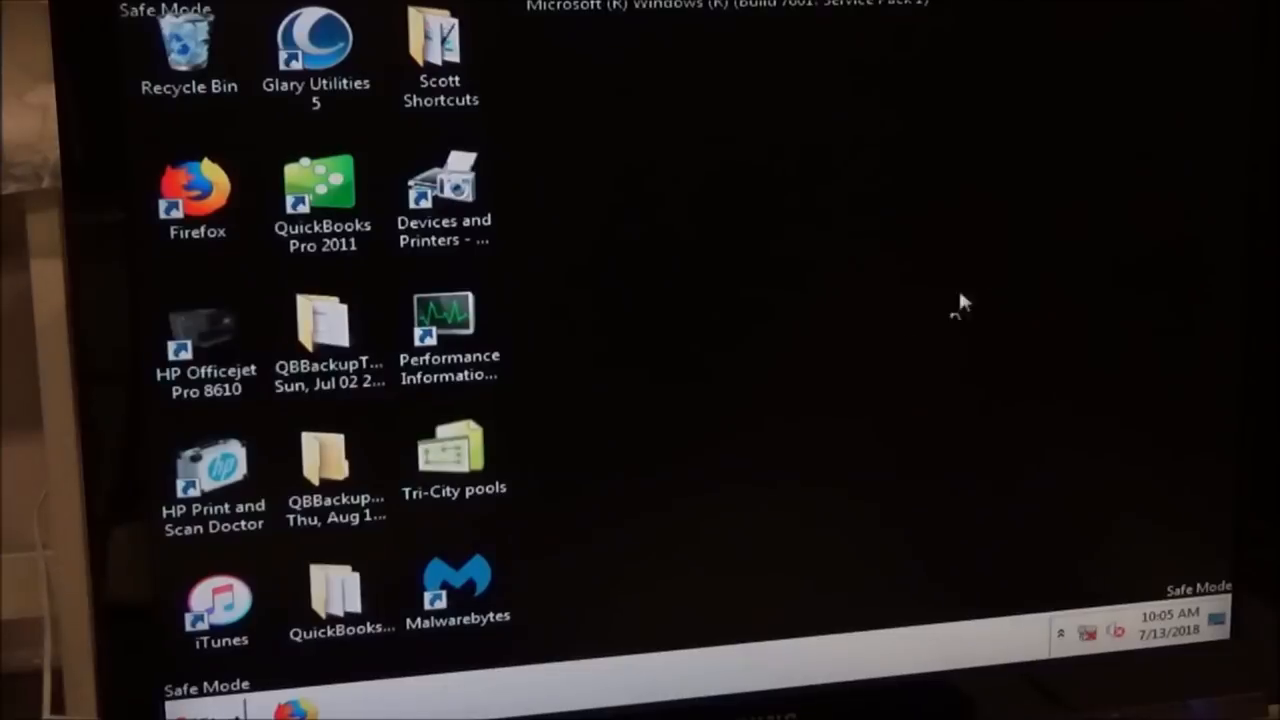
# Launch Glary Utilities from the desktop shortcut and run a 1-Click Maintenance scan
pyautogui.click(316, 40)
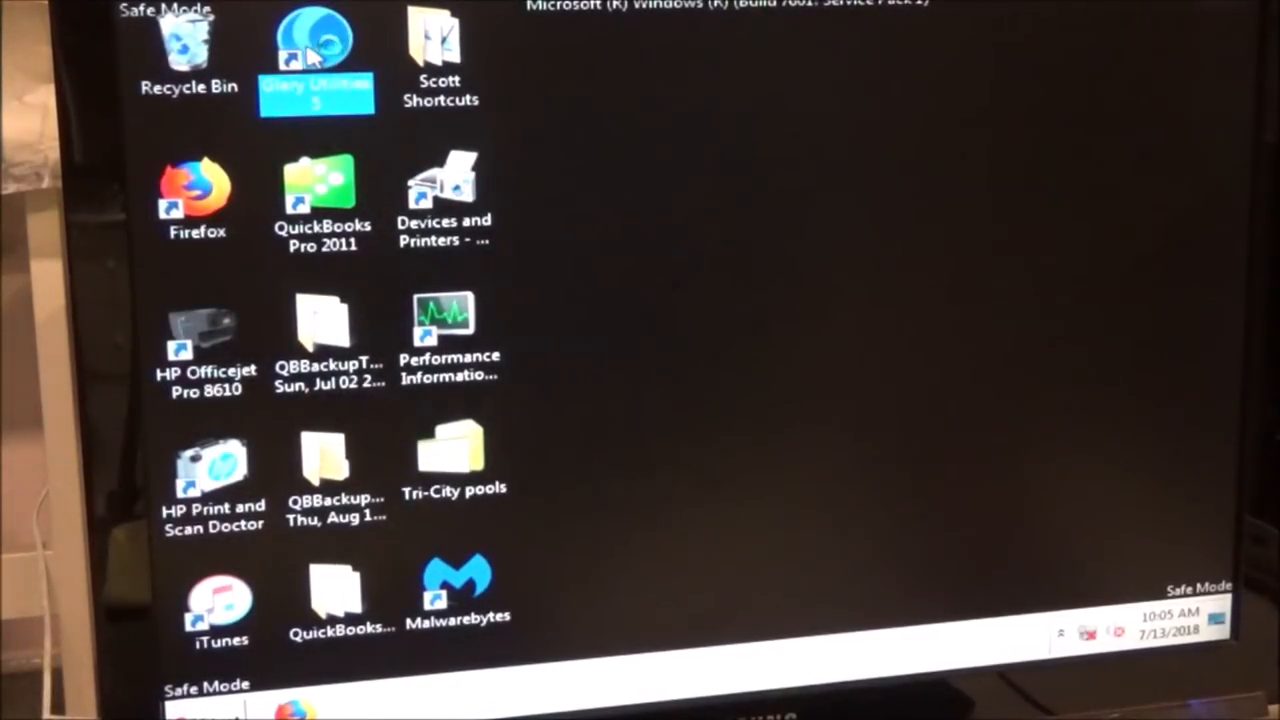
pyautogui.doubleClick(317, 40)
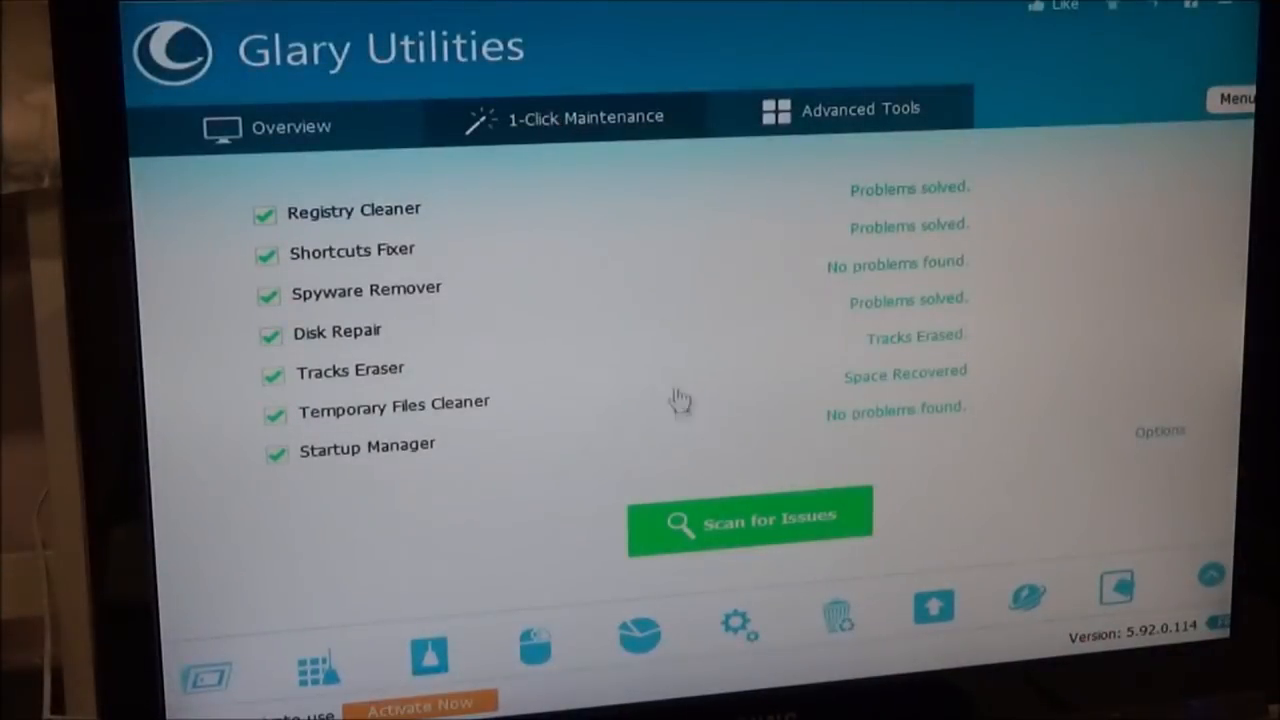
pyautogui.click(749, 522)
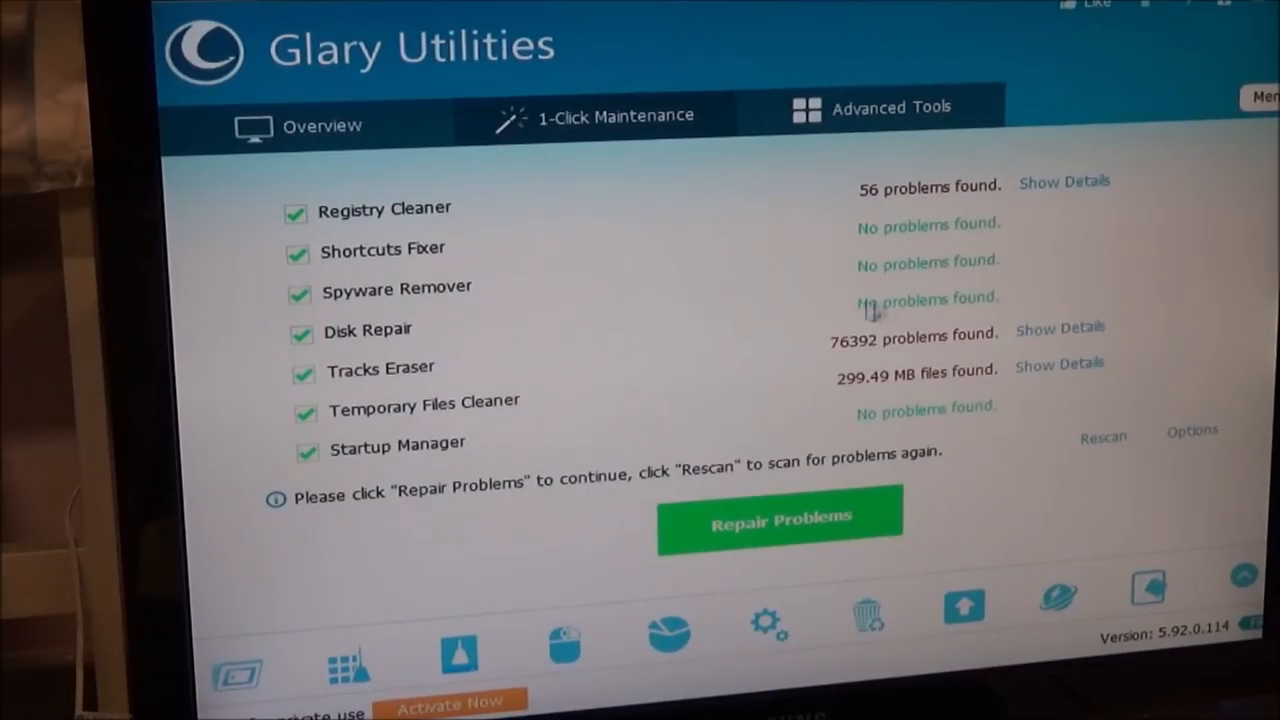
pyautogui.click(779, 520)
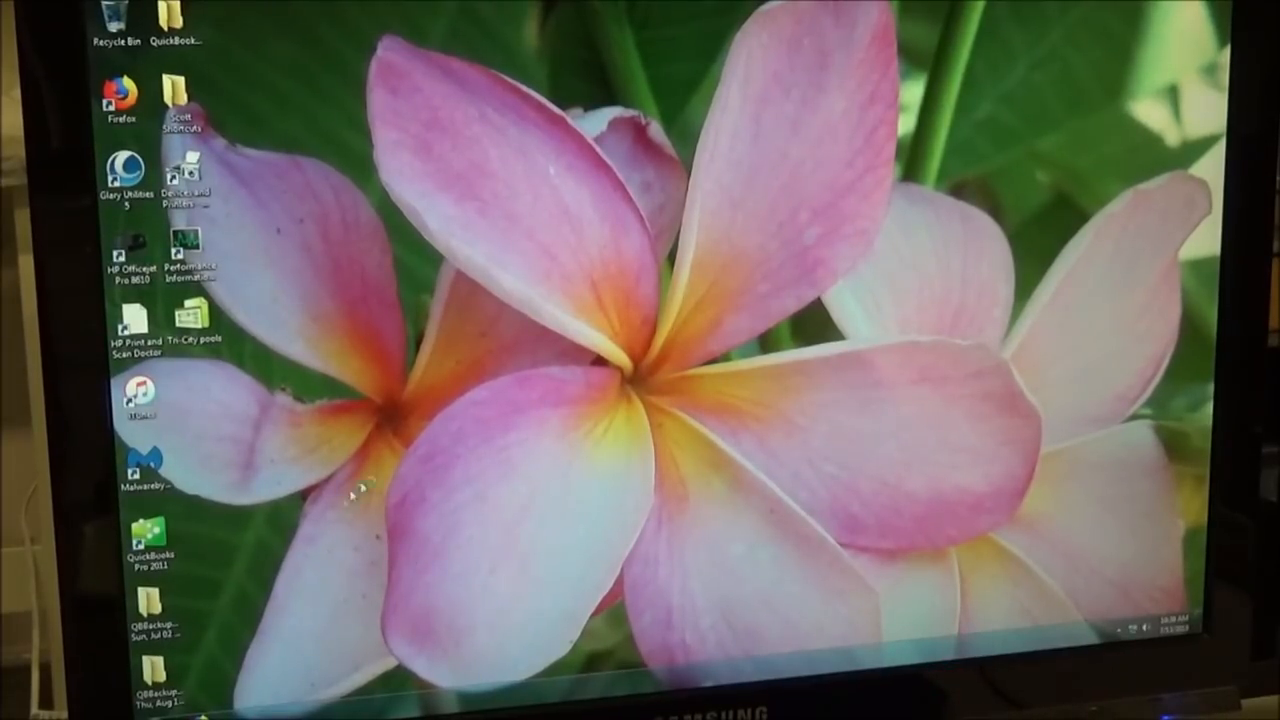
pyautogui.moveTo(270, 550)
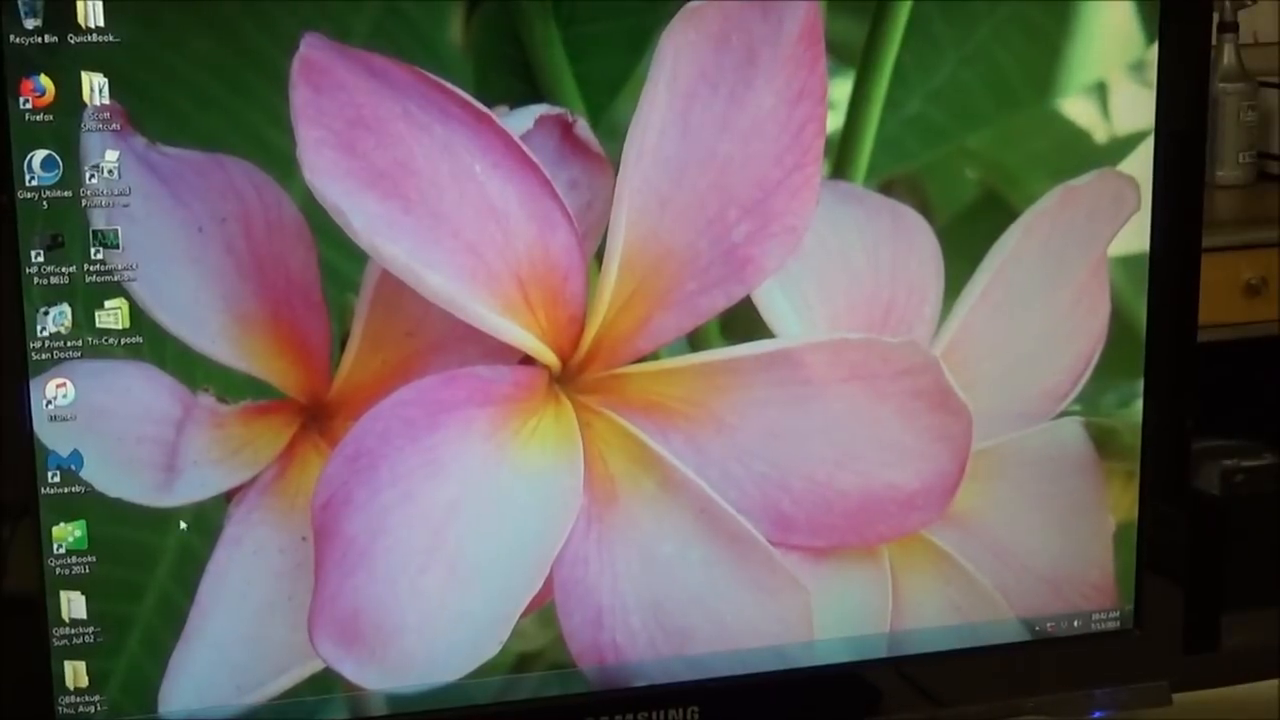
# Open Control Panel from the Start menu
pyautogui.click(15, 710)
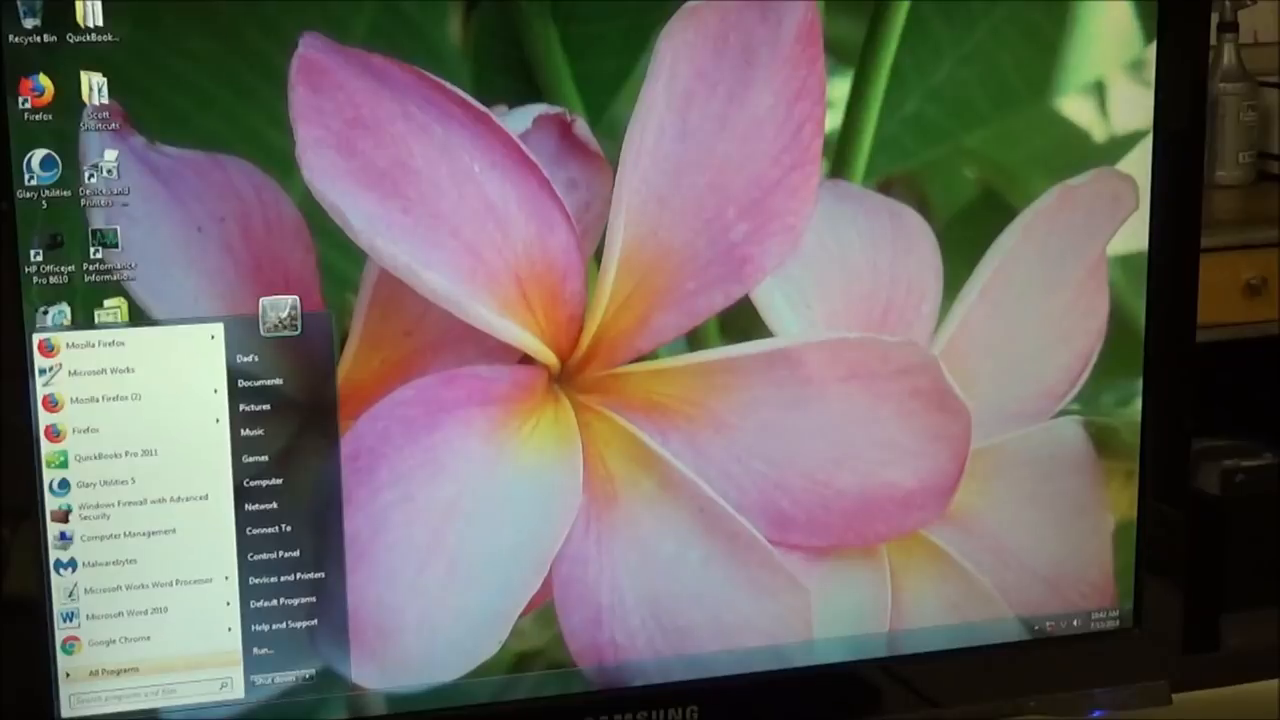
pyautogui.moveTo(278, 554)
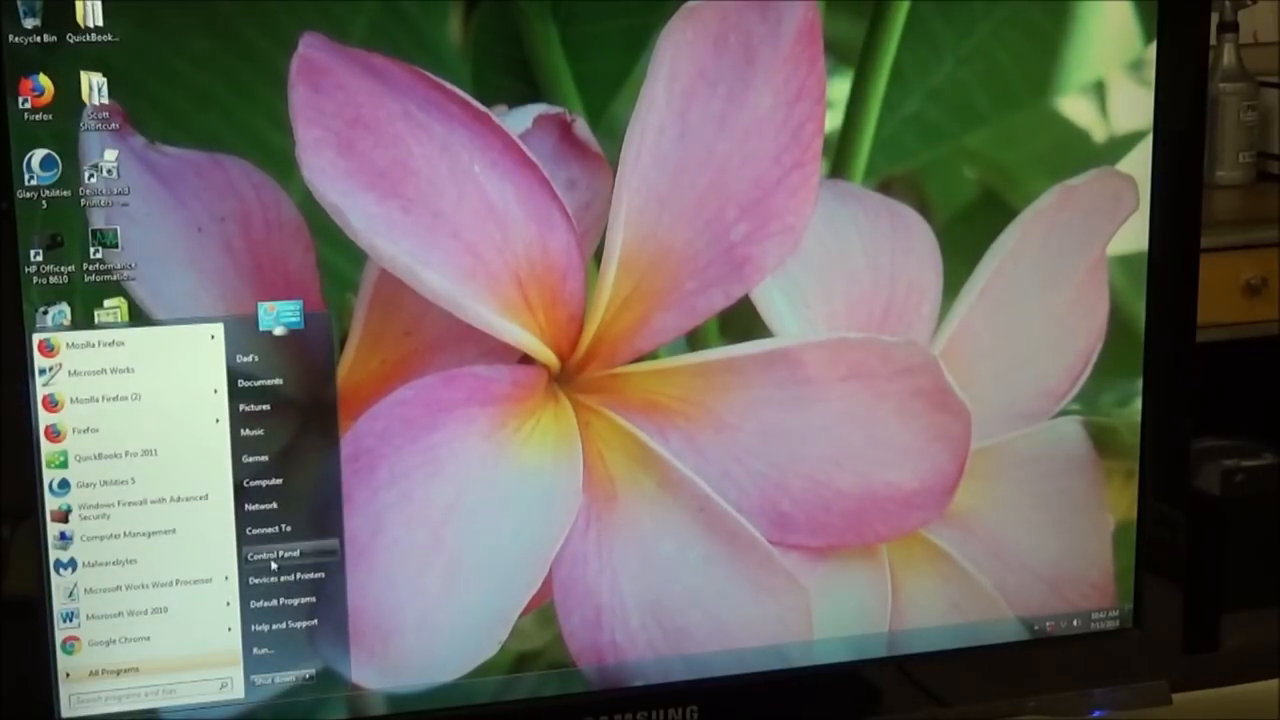
pyautogui.click(273, 554)
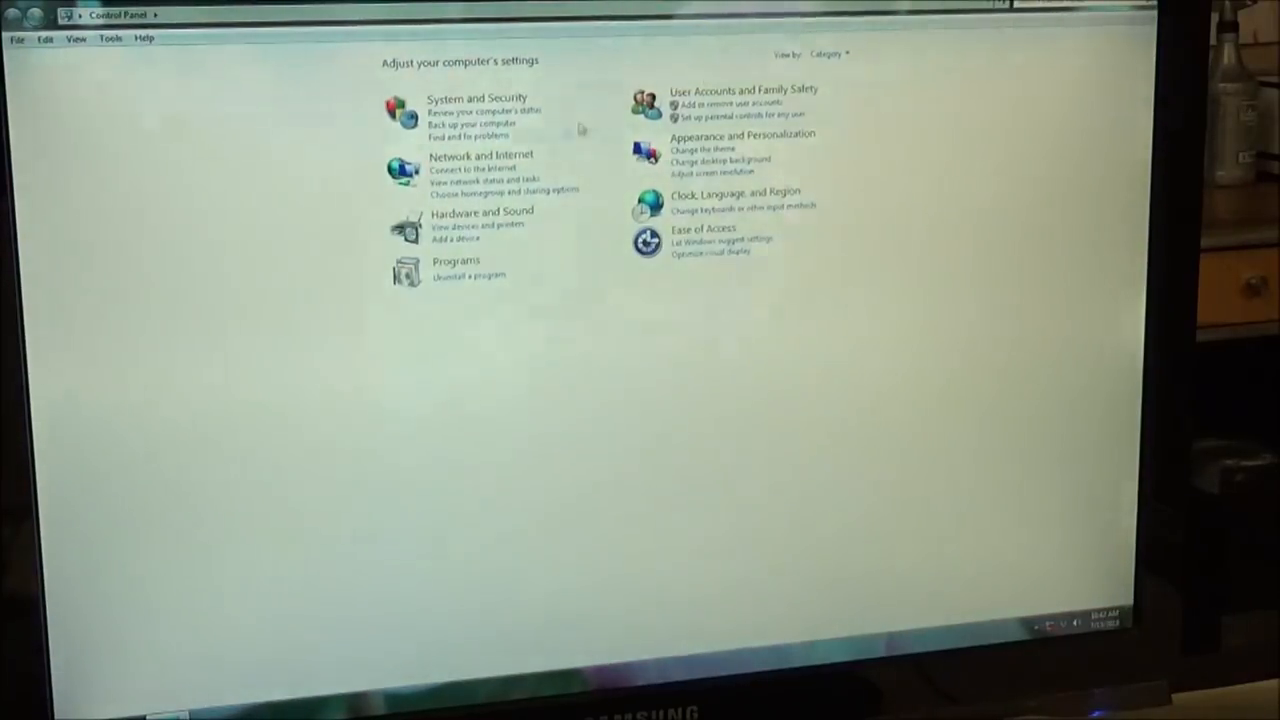
pyautogui.click(477, 97)
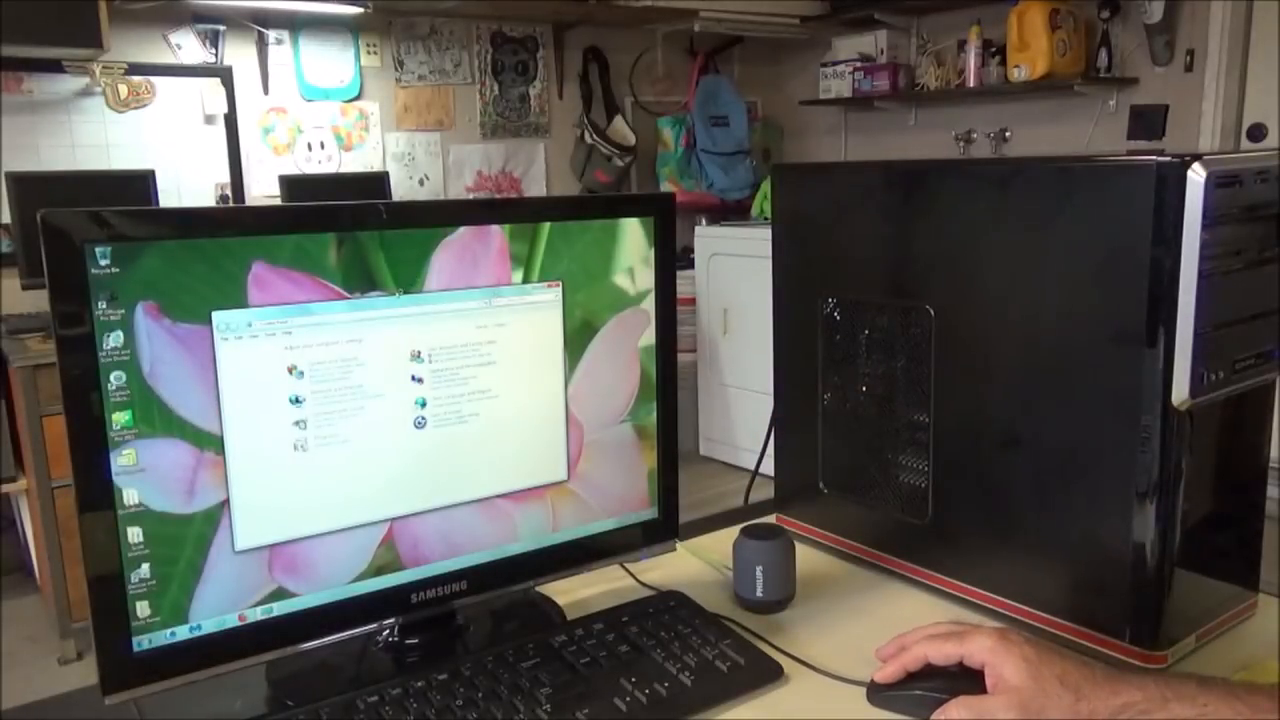
pyautogui.moveTo(920, 660)
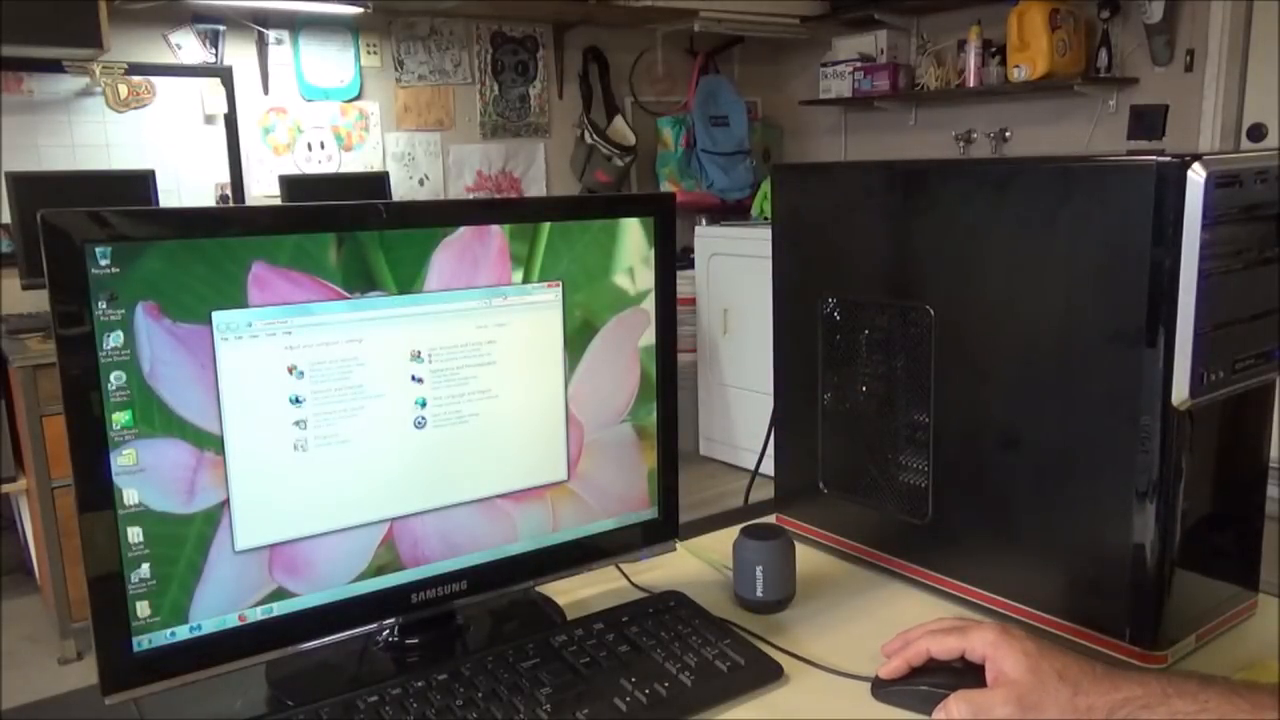